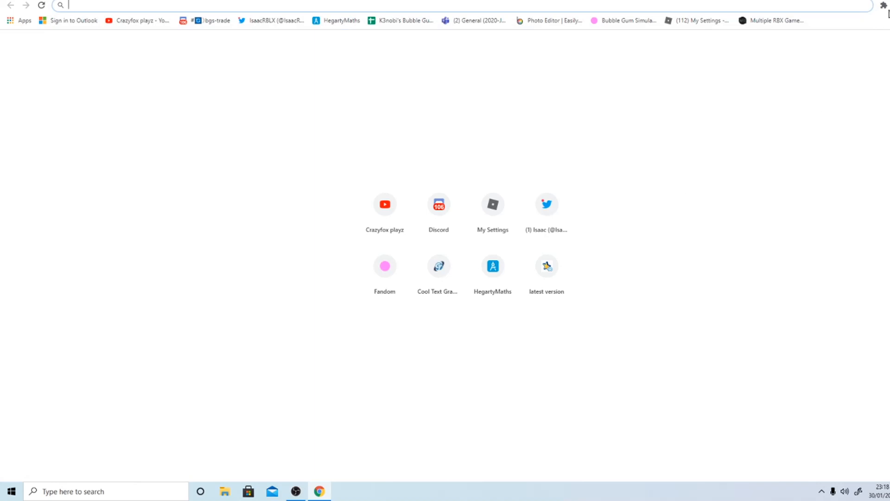
{"action": "mouse_move", "coordinate": [549, 81]}
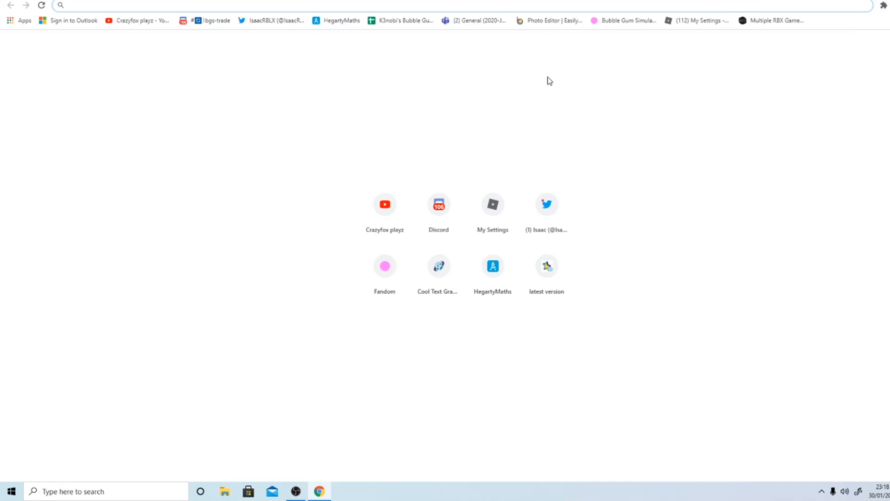
{"action": "mouse_move", "coordinate": [771, 20]}
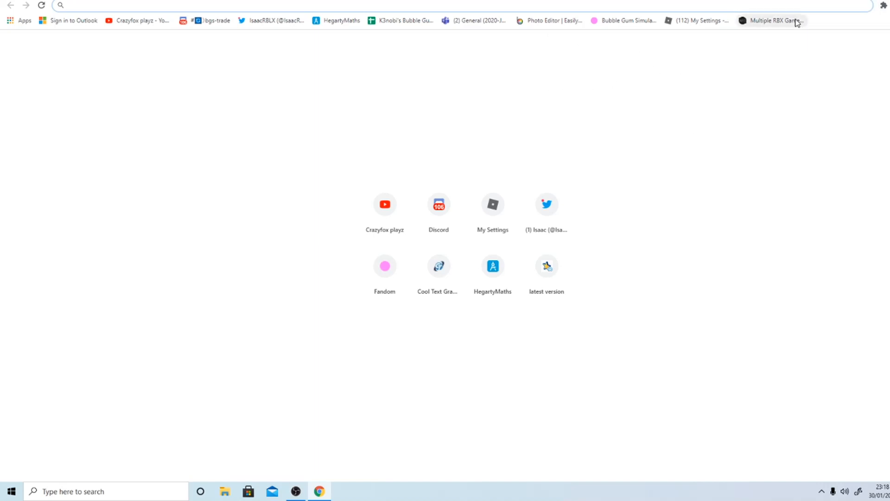
Go to the WeAreDevs Multiple RBX Games download page from the bookmarks bar.
{"action": "left_click", "coordinate": [769, 20]}
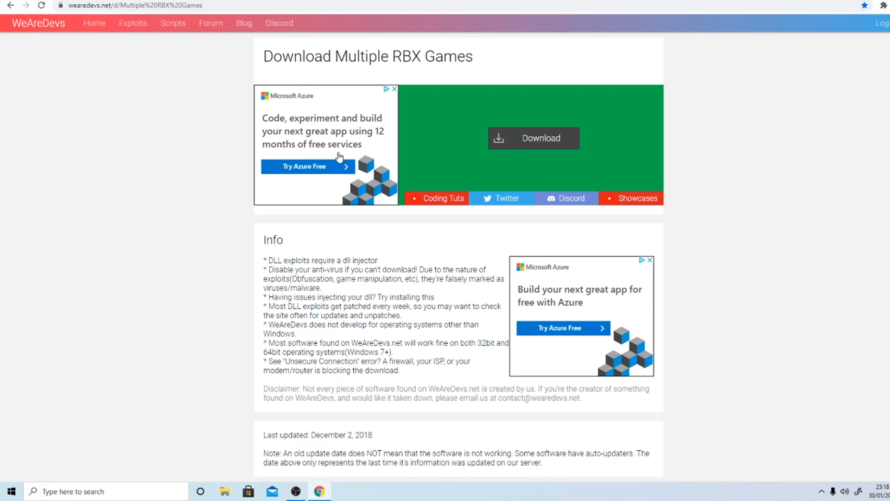
Download the Multiple RBX Games .exe and bring up the downloaded file's options.
{"action": "left_click", "coordinate": [533, 138]}
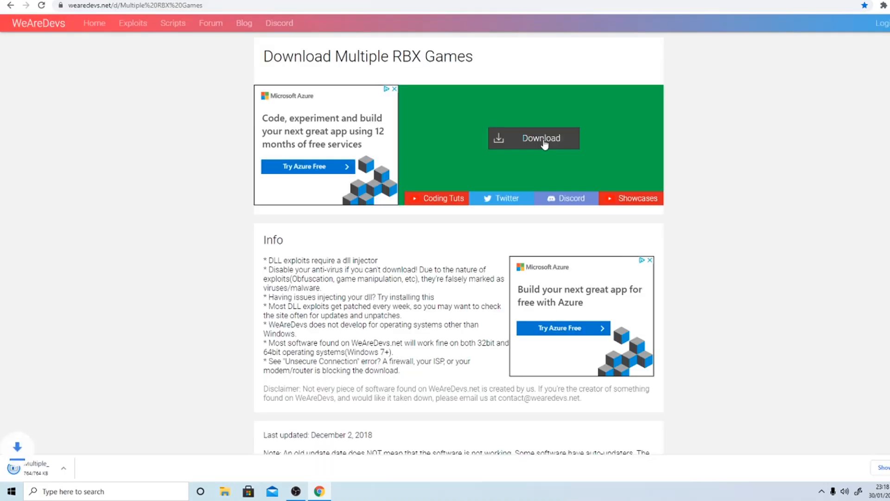
{"action": "mouse_move", "coordinate": [124, 445]}
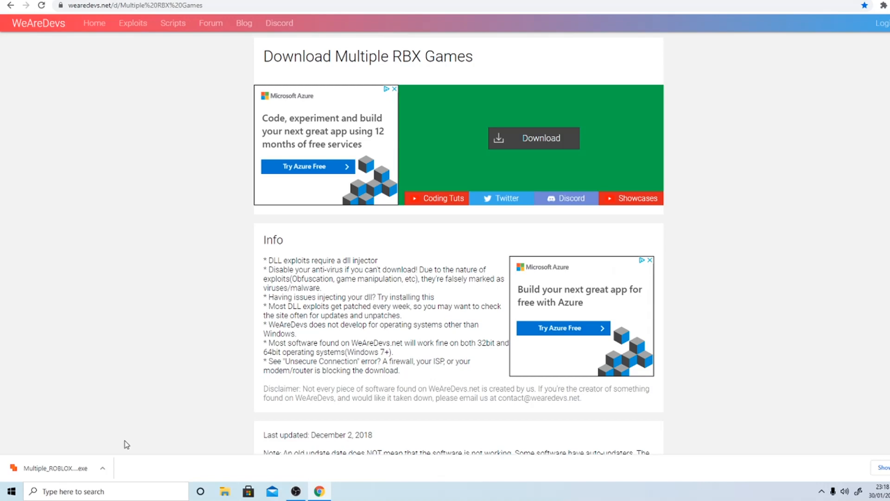
{"action": "mouse_move", "coordinate": [64, 422]}
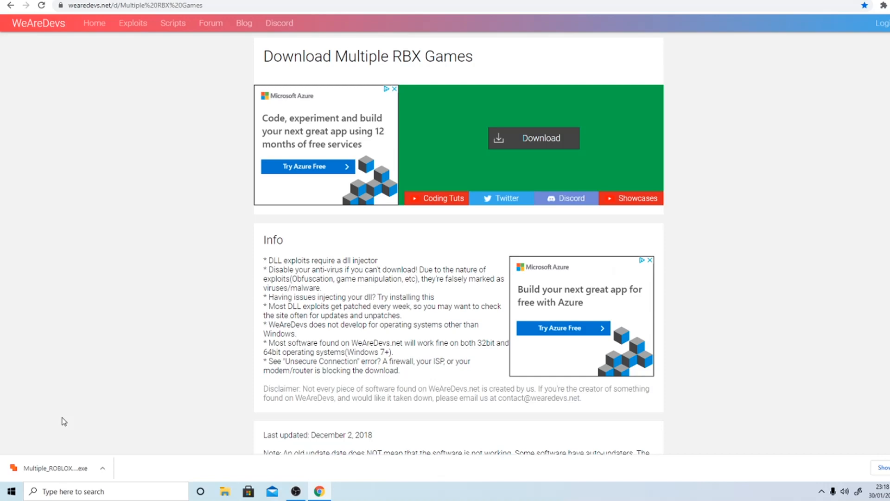
{"action": "mouse_move", "coordinate": [103, 468]}
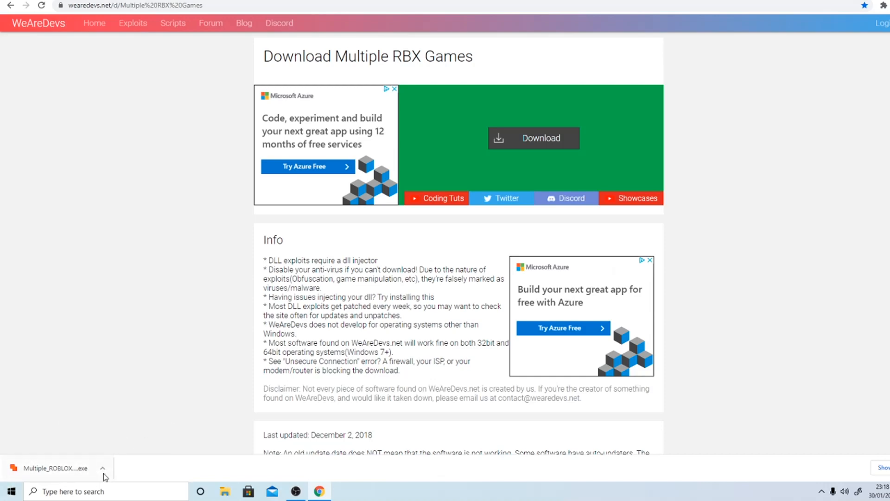
{"action": "left_click", "coordinate": [102, 468]}
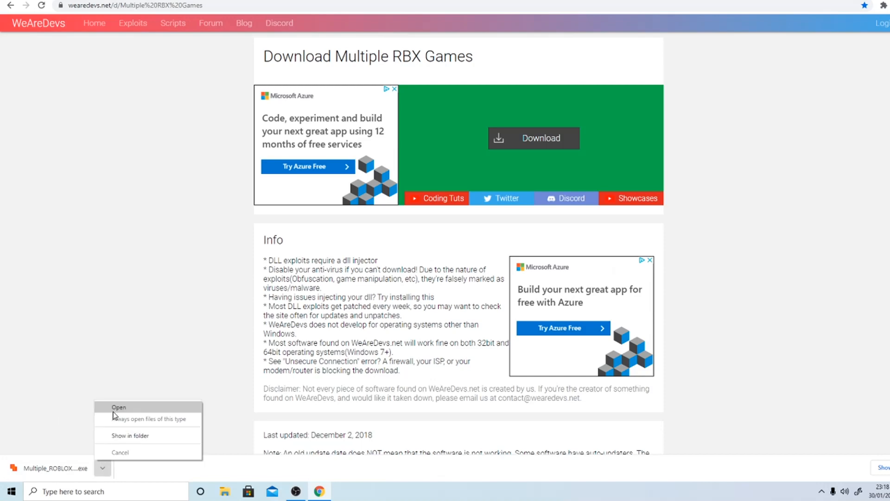
Run the downloaded Multiple Game Instance tool and begin logging out of the current Roblox account.
{"action": "left_click", "coordinate": [118, 407]}
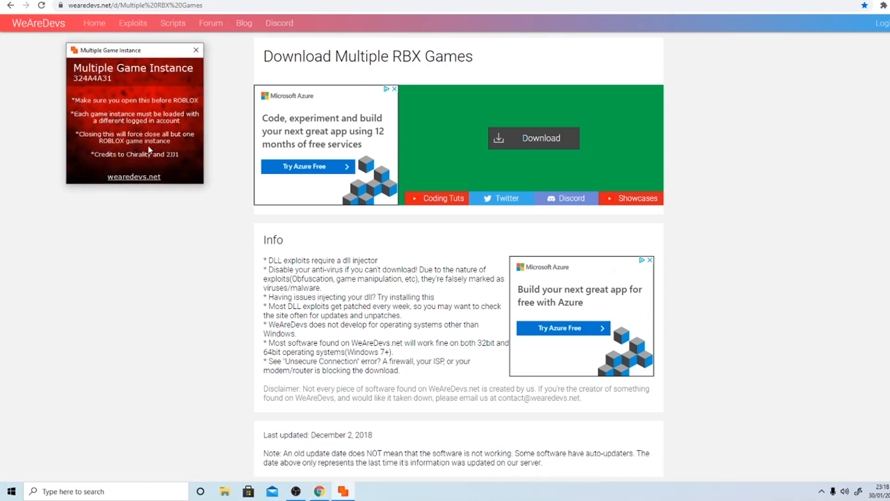
{"action": "mouse_move", "coordinate": [136, 88]}
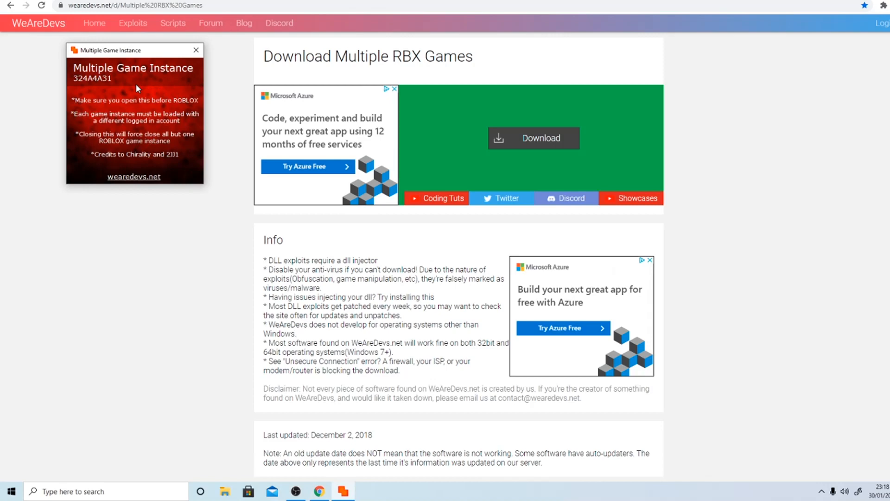
{"action": "mouse_move", "coordinate": [140, 150]}
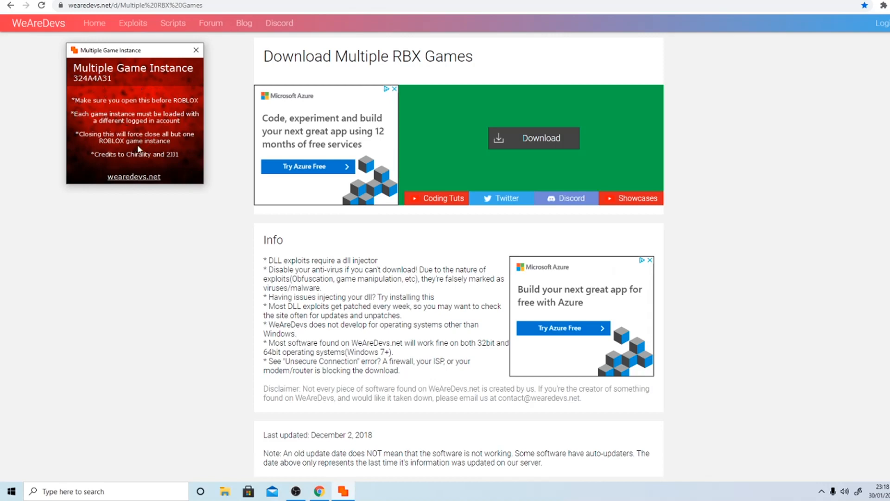
{"action": "left_click", "coordinate": [195, 50]}
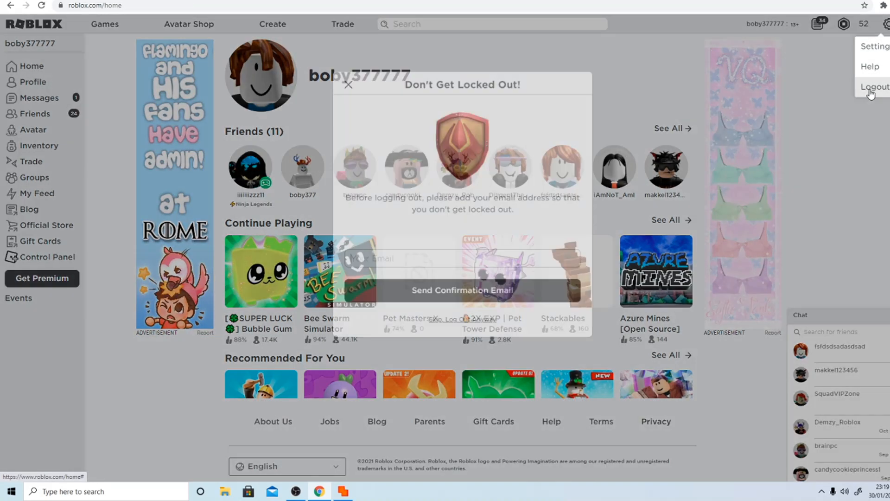
Log out of the current Roblox account and sign in with the second account.
{"action": "left_click", "coordinate": [348, 84]}
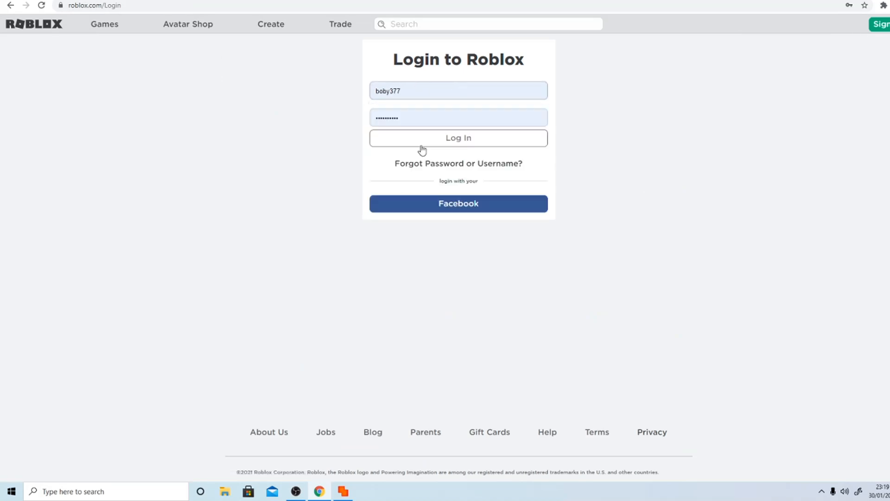
{"action": "left_click", "coordinate": [458, 137]}
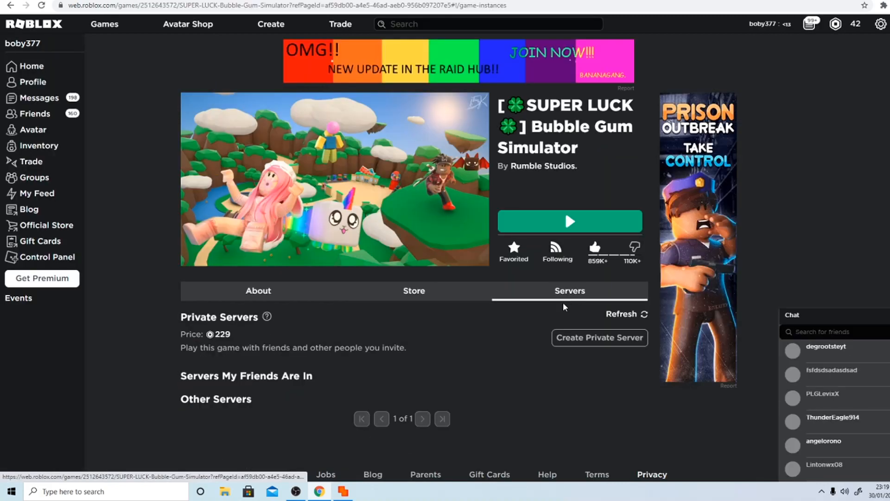
{"action": "scroll", "scroll_direction": "down", "scroll_amount": 3}
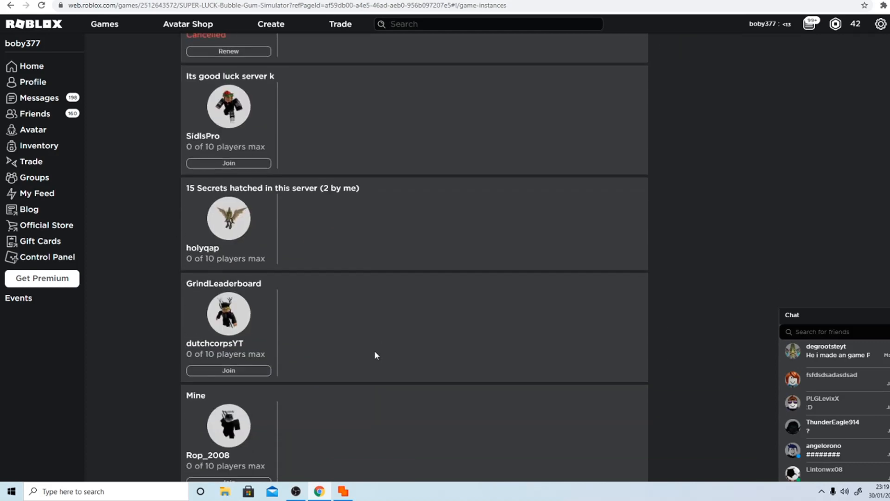
{"action": "scroll", "scroll_direction": "up", "scroll_amount": 3}
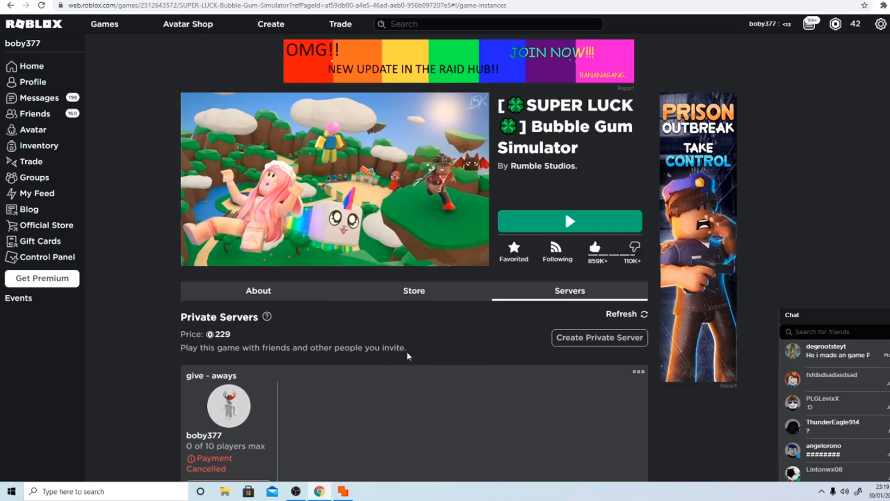
{"action": "left_click", "coordinate": [569, 221]}
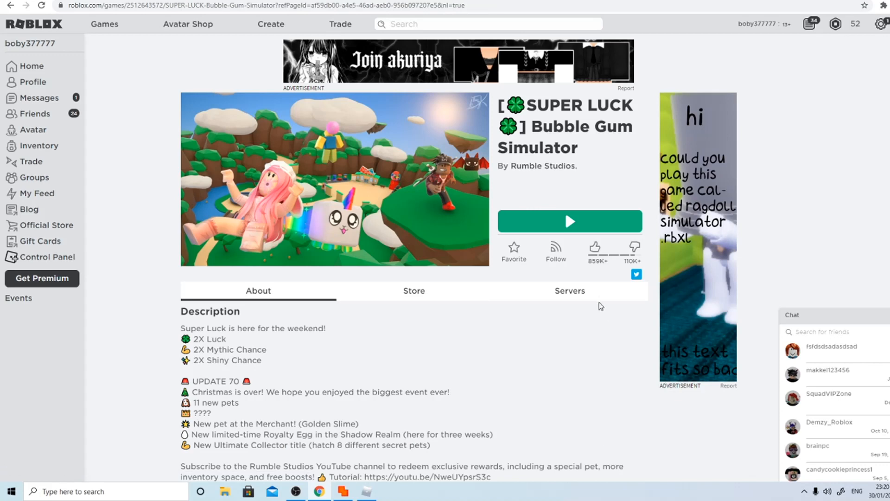
Go to the Bubble Gum Simulator game page in the original account's browser session.
{"action": "left_click", "coordinate": [569, 221]}
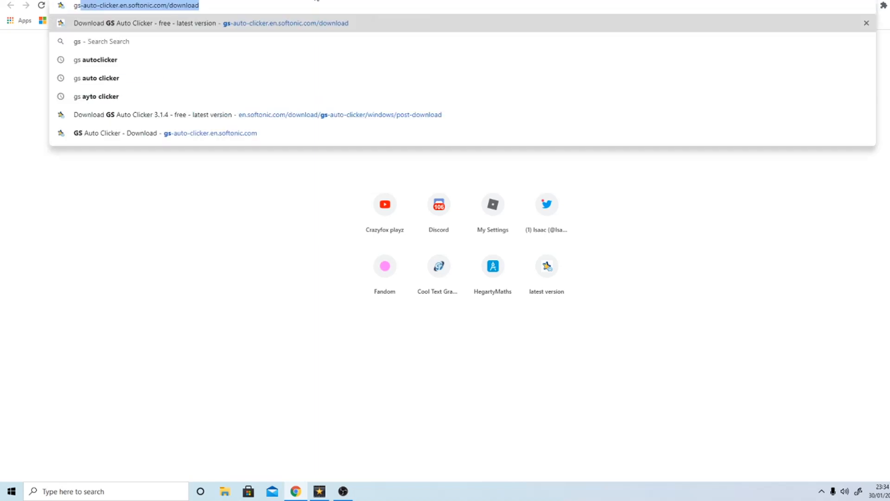
Find GS Auto Clicker on Softonic via 'gs auto', download it and run the downloaded file.
{"action": "type", "text": "gs auto"}
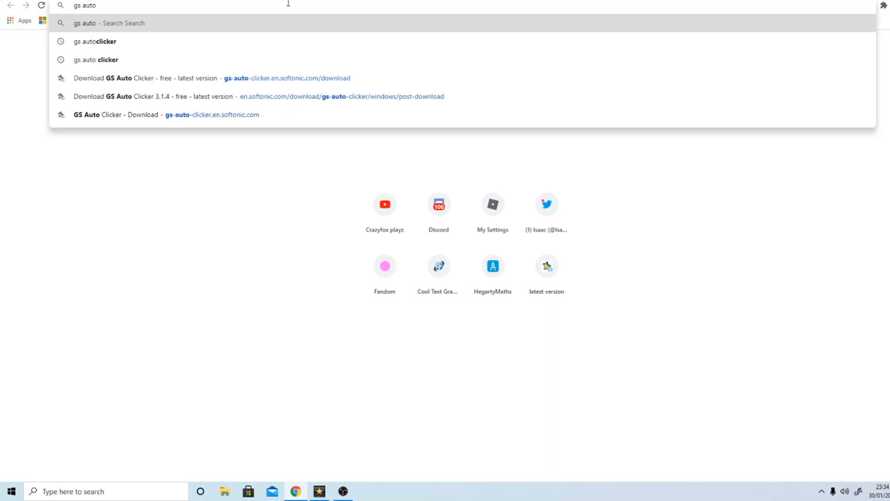
{"action": "left_click", "coordinate": [217, 78]}
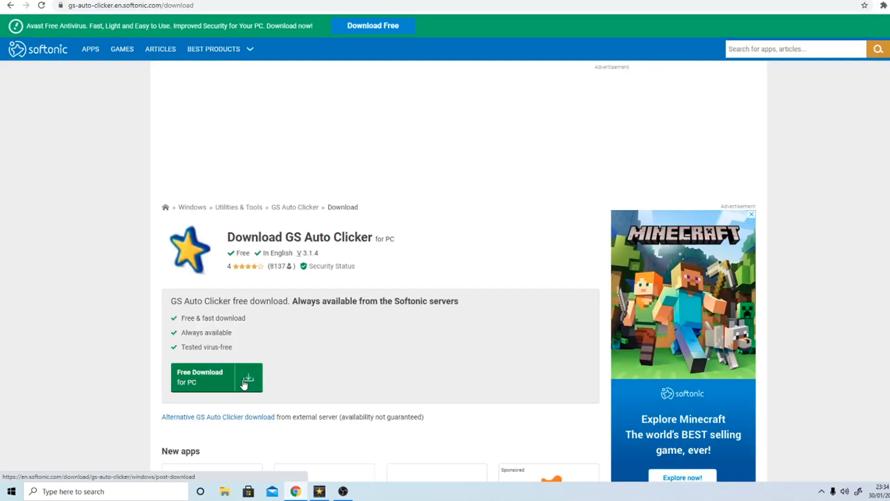
{"action": "left_click", "coordinate": [215, 376]}
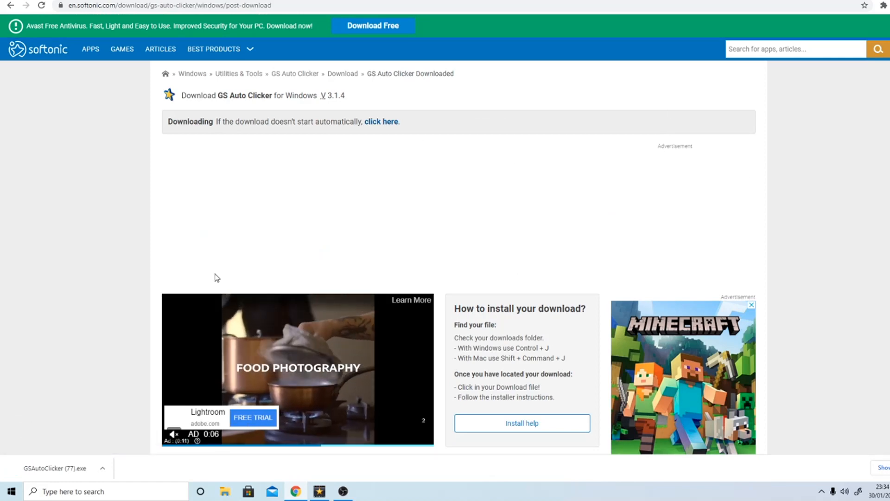
{"action": "mouse_move", "coordinate": [23, 334]}
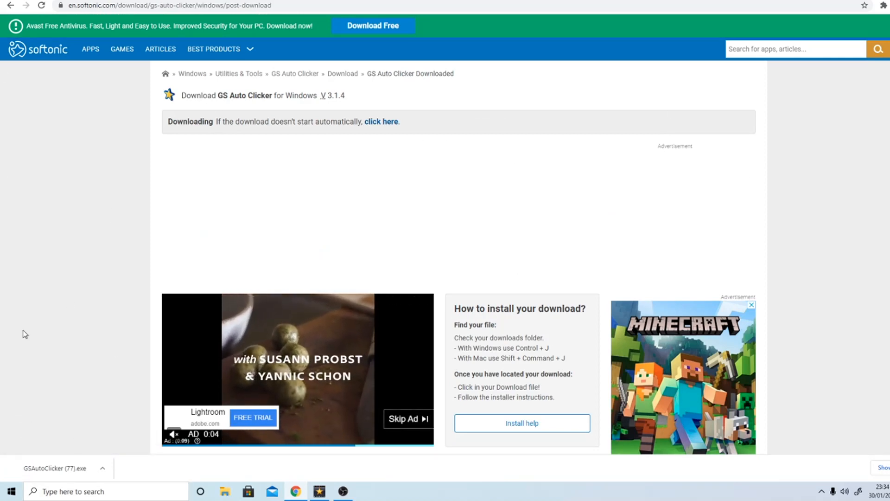
{"action": "left_click", "coordinate": [102, 467]}
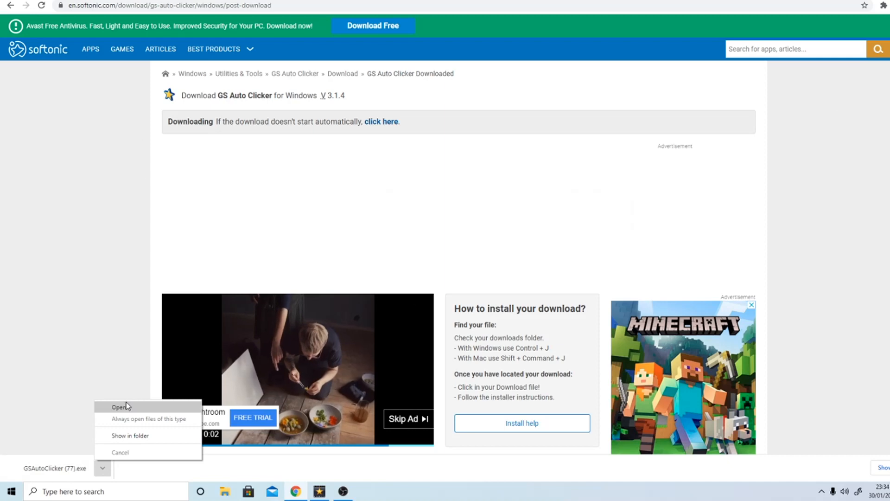
{"action": "left_click", "coordinate": [120, 406]}
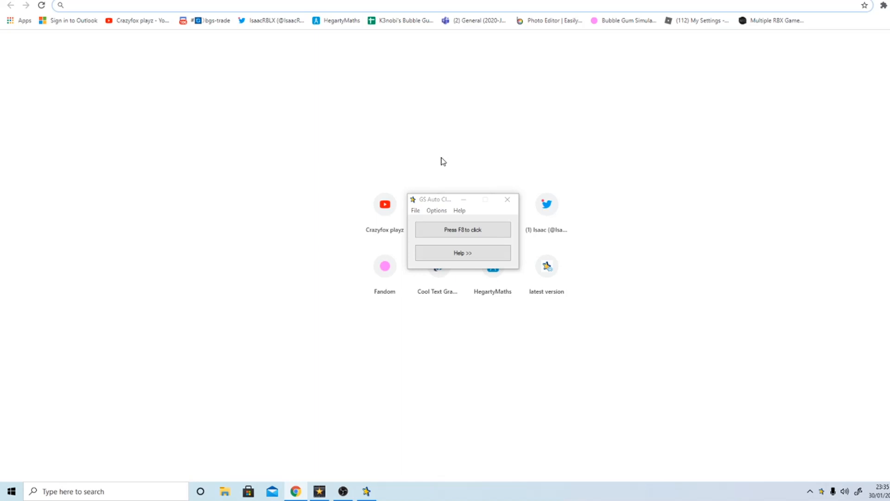
{"action": "mouse_move", "coordinate": [438, 213]}
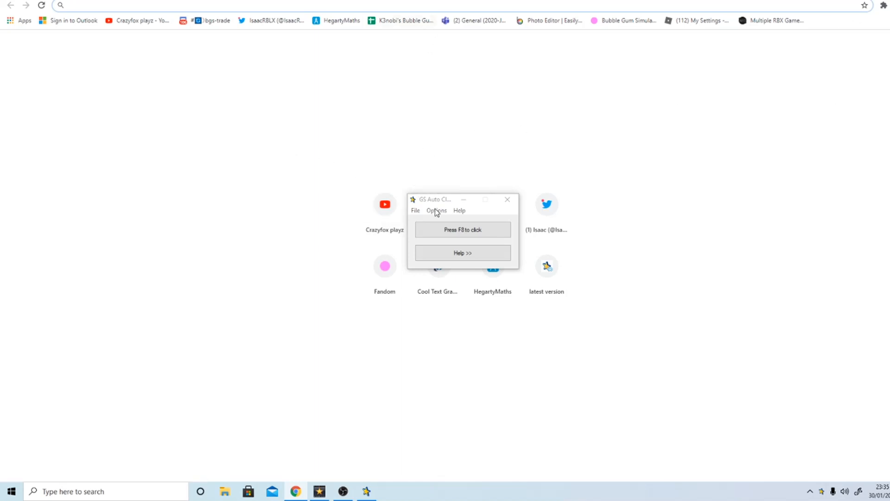
Make clicking repeat until stopped at a 100 ms interval.
{"action": "left_click", "coordinate": [435, 210]}
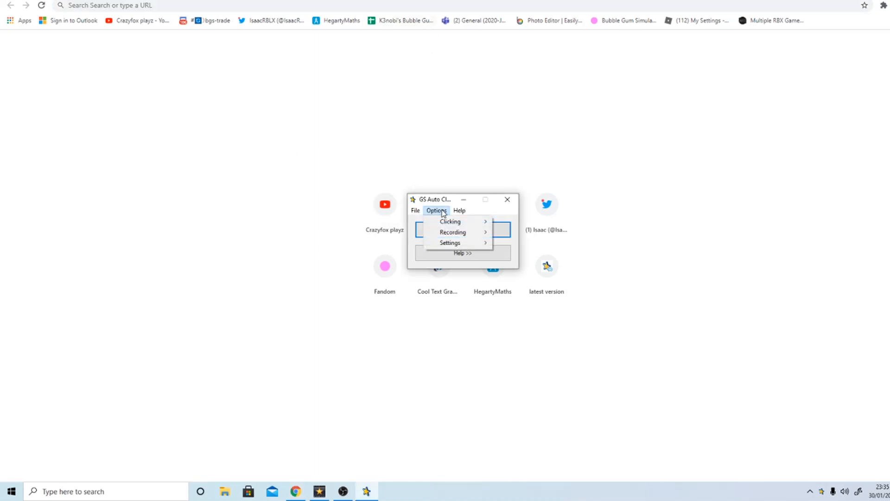
{"action": "left_click", "coordinate": [459, 210]}
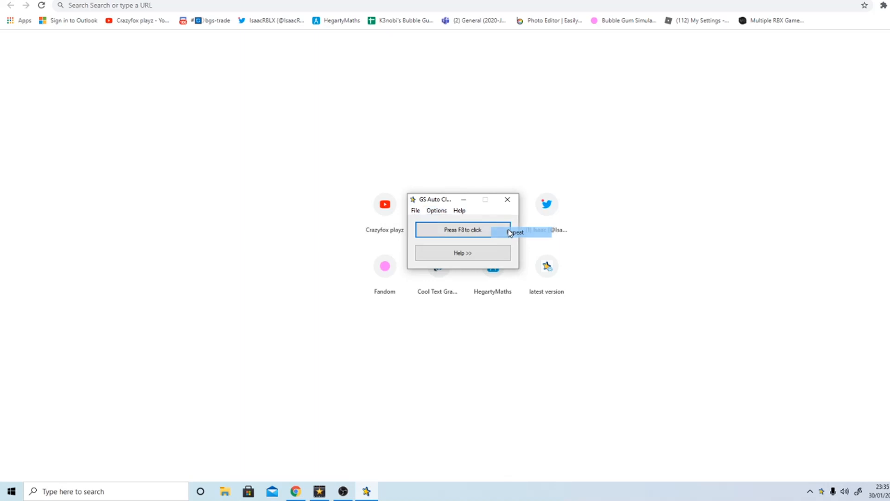
{"action": "left_click", "coordinate": [519, 232]}
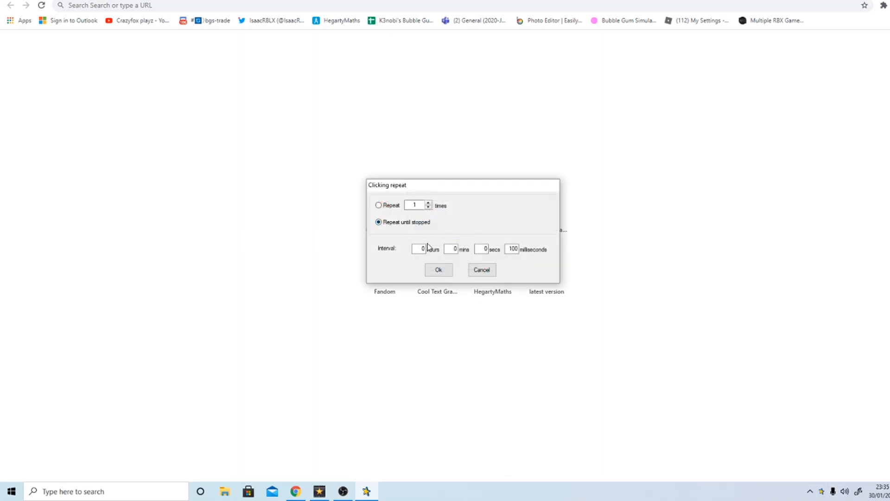
{"action": "left_click", "coordinate": [437, 269]}
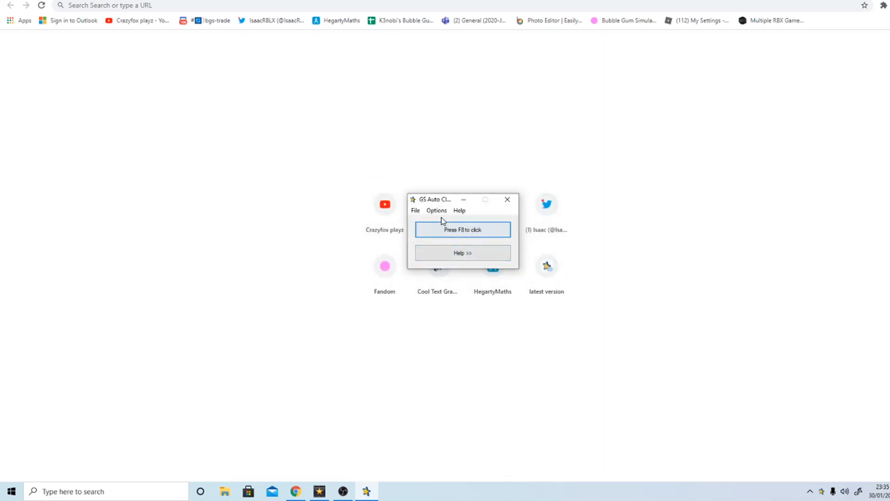
Enable multiple-click record and replay, clear the old points and start picking new ones.
{"action": "left_click", "coordinate": [436, 210]}
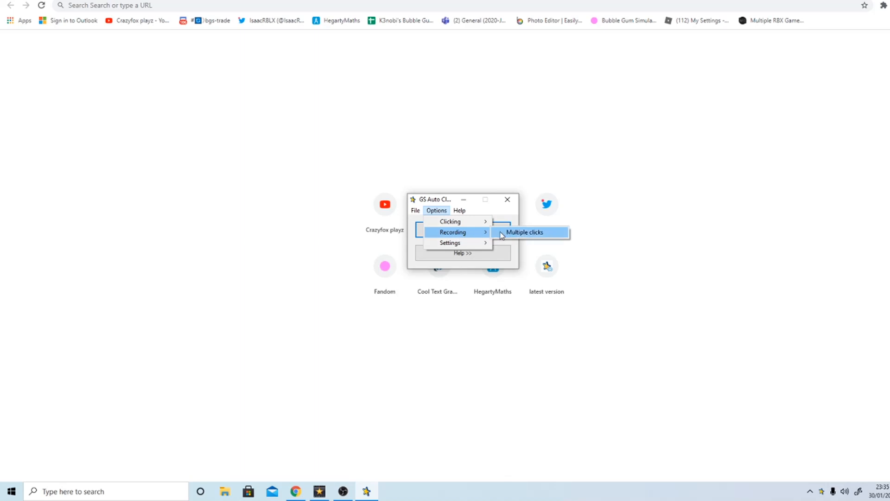
{"action": "left_click", "coordinate": [523, 231]}
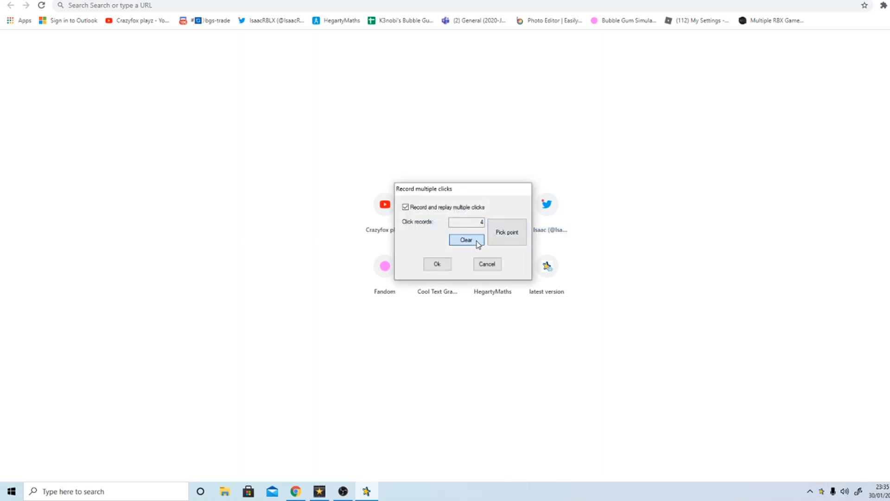
{"action": "left_click", "coordinate": [466, 239]}
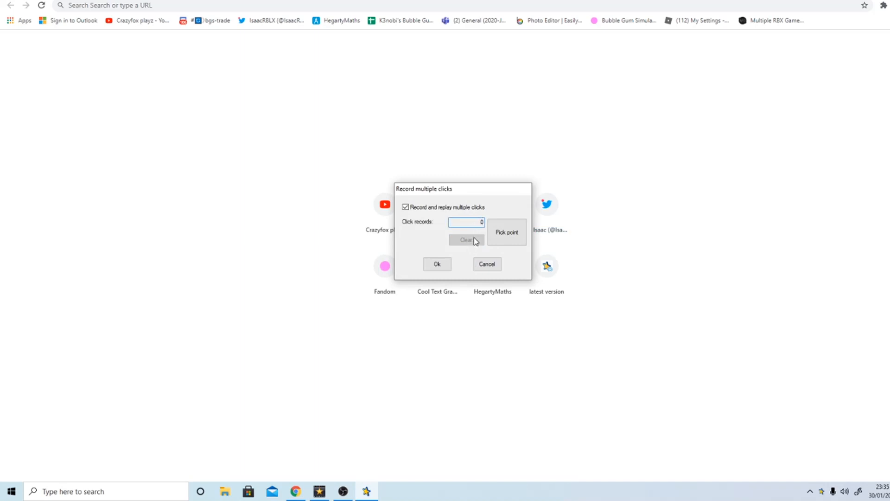
{"action": "left_click", "coordinate": [437, 264]}
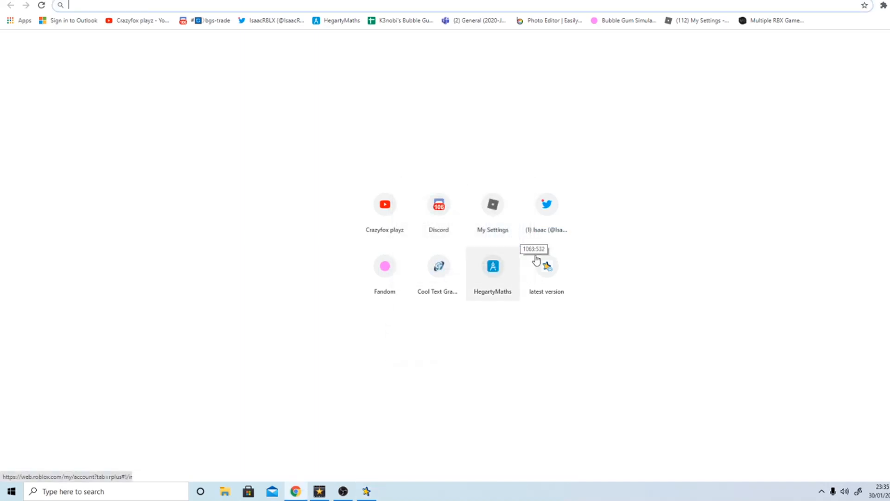
{"action": "mouse_move", "coordinate": [691, 409]}
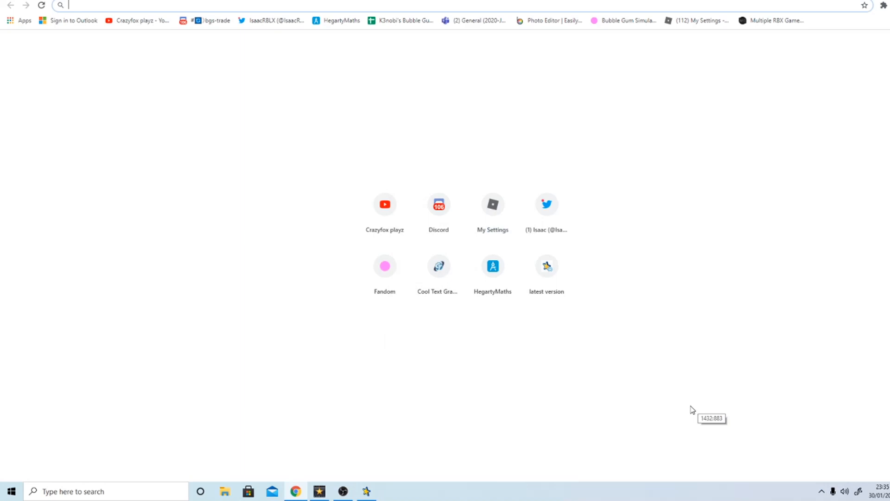
{"action": "mouse_move", "coordinate": [680, 435]}
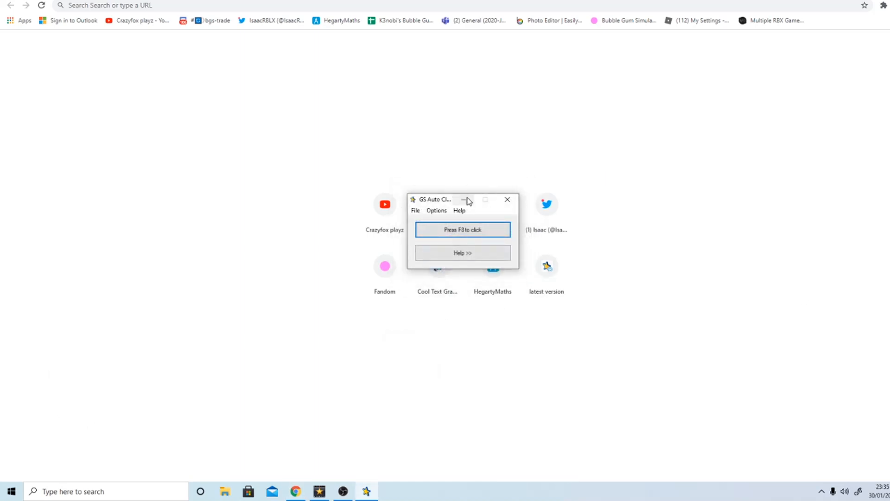
Minimize GS Auto Clicker so Chrome's new tab page is unobstructed.
{"action": "left_click", "coordinate": [507, 199]}
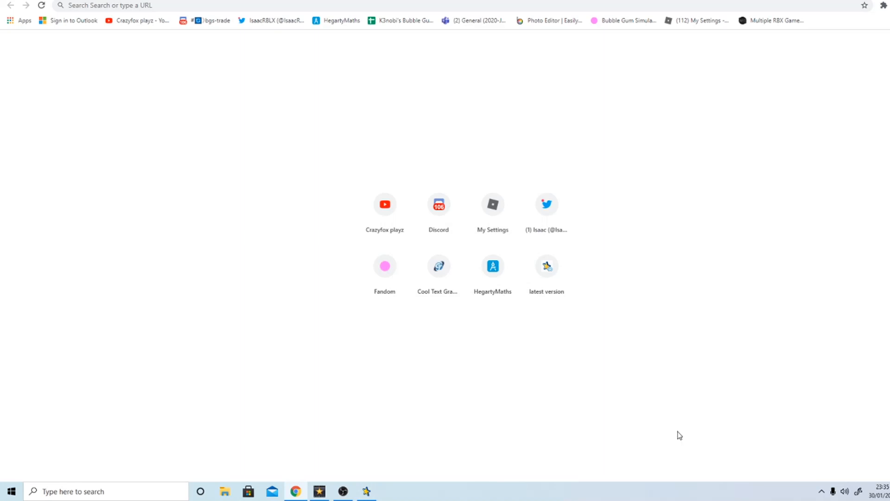
{"action": "mouse_move", "coordinate": [98, 428]}
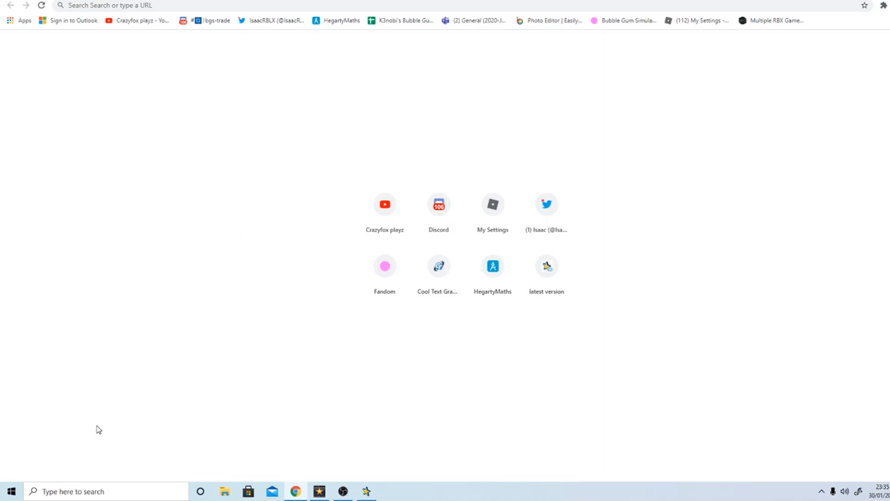
{"action": "mouse_move", "coordinate": [696, 437]}
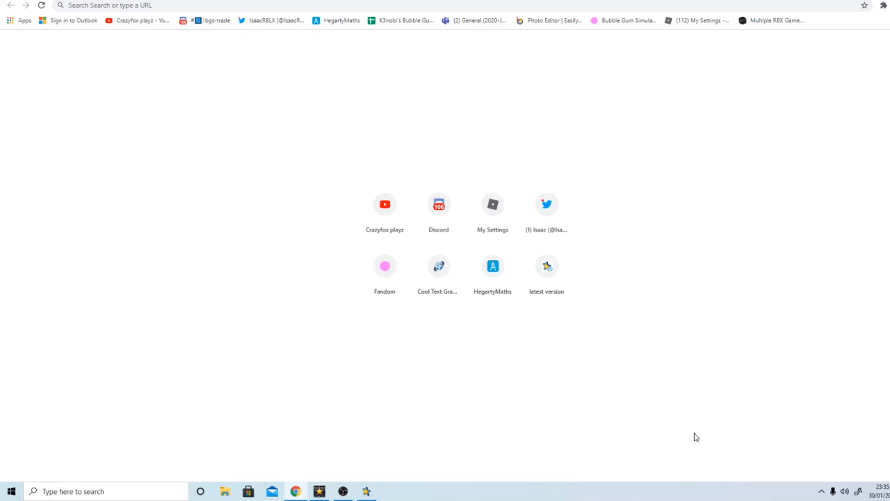
{"action": "mouse_move", "coordinate": [98, 429]}
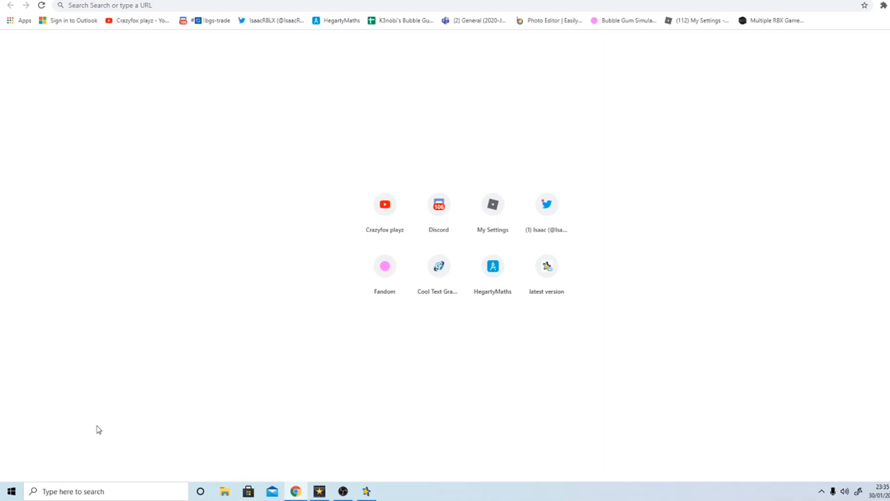
{"action": "mouse_move", "coordinate": [145, 425]}
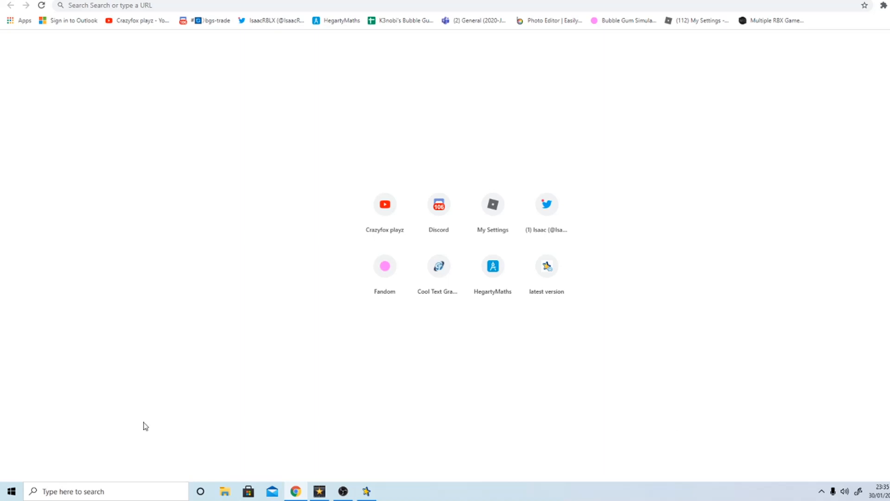
{"action": "mouse_move", "coordinate": [97, 429]}
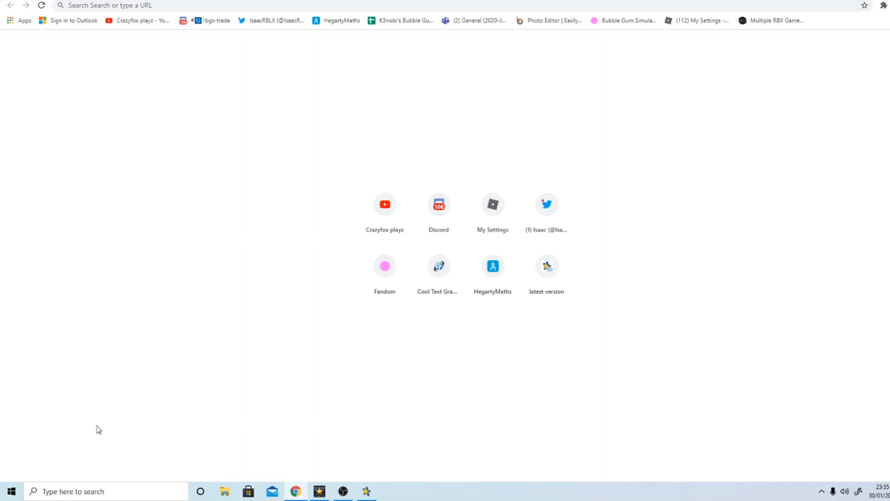
{"action": "mouse_move", "coordinate": [145, 425]}
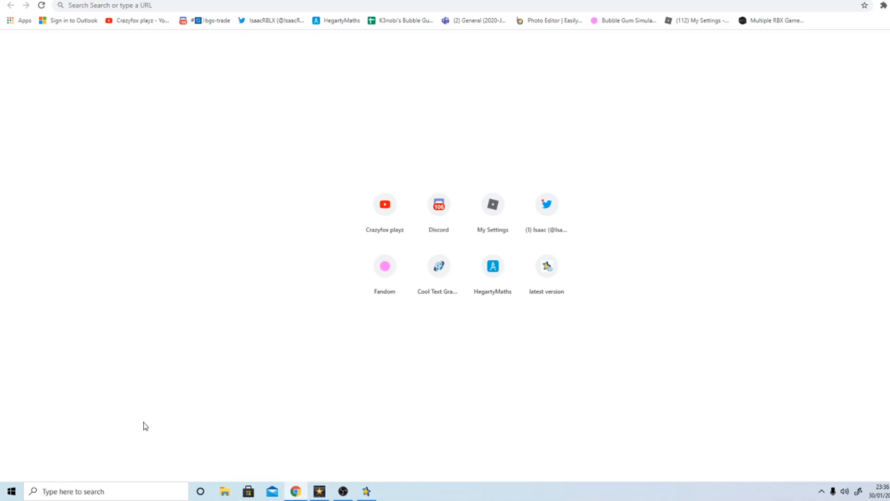
{"action": "mouse_move", "coordinate": [679, 435]}
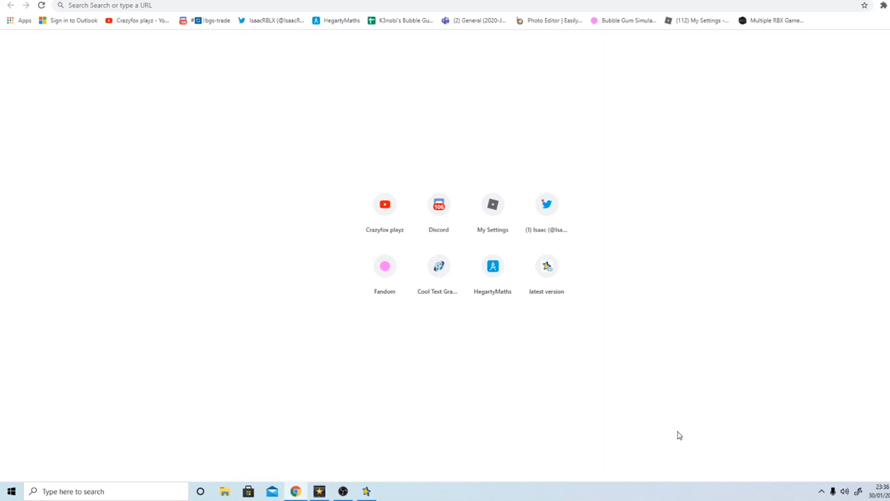
{"action": "mouse_move", "coordinate": [146, 426]}
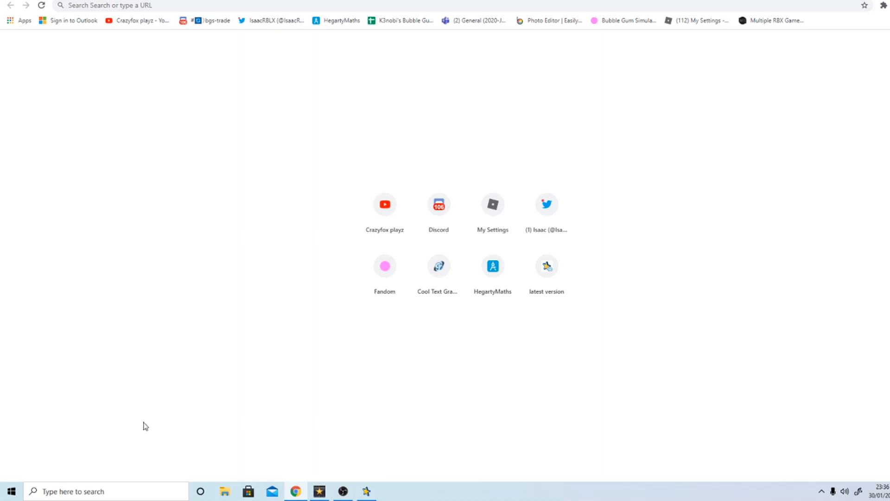
{"action": "mouse_move", "coordinate": [679, 435]}
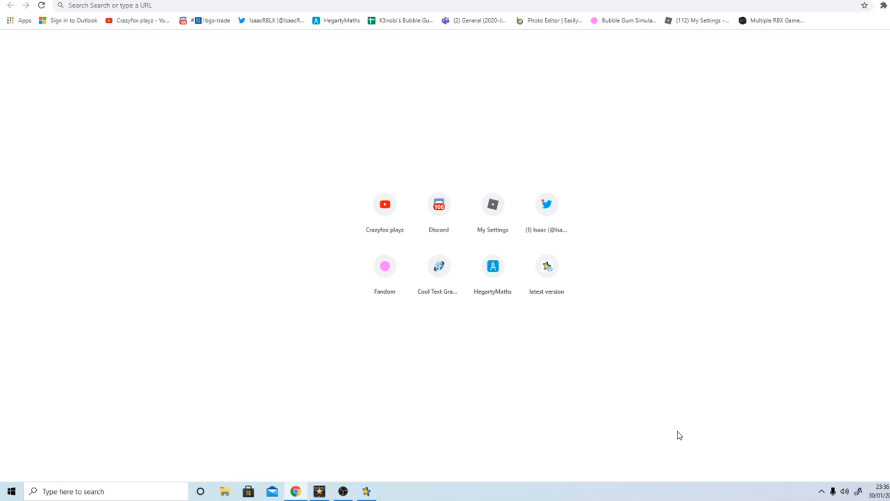
{"action": "mouse_move", "coordinate": [98, 430]}
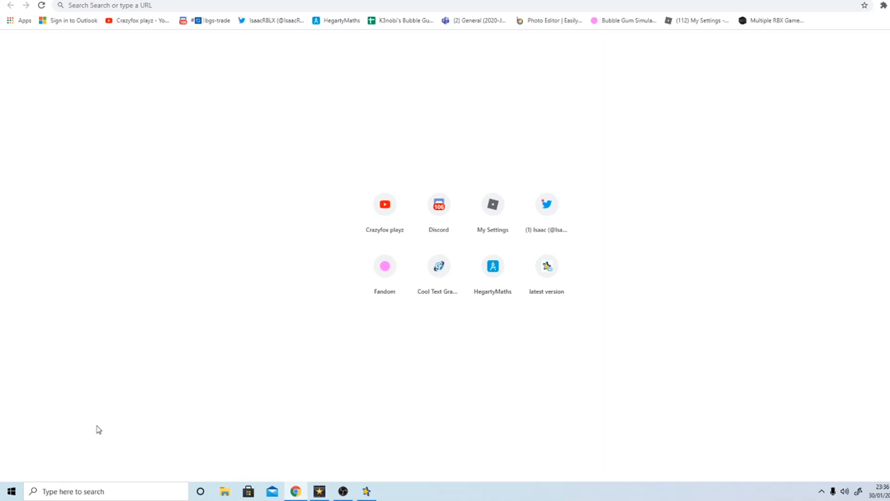
{"action": "mouse_move", "coordinate": [696, 437]}
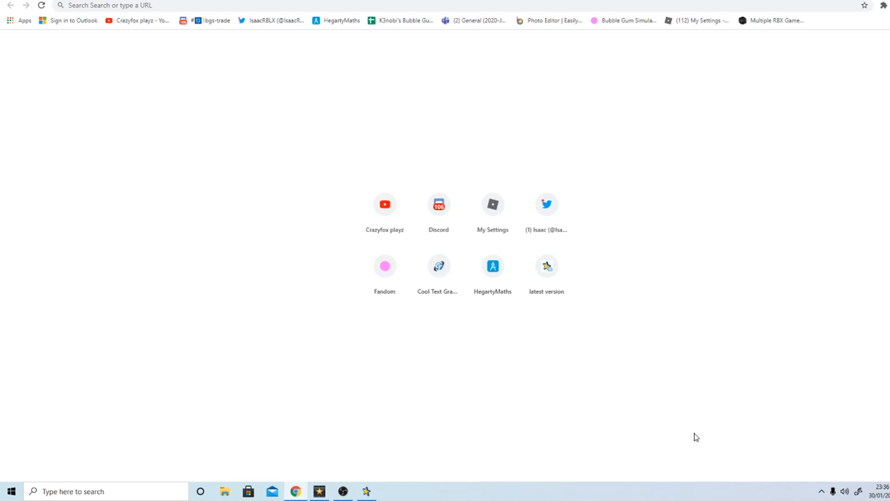
{"action": "mouse_move", "coordinate": [98, 430]}
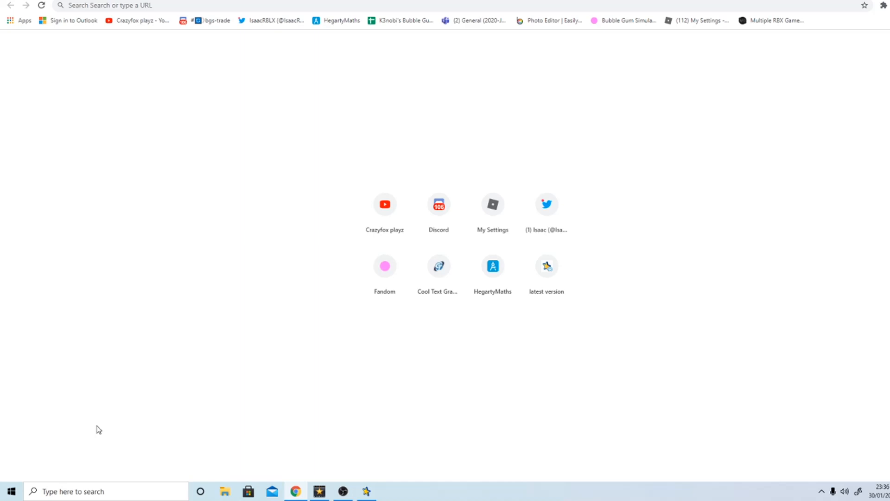
{"action": "mouse_move", "coordinate": [144, 426]}
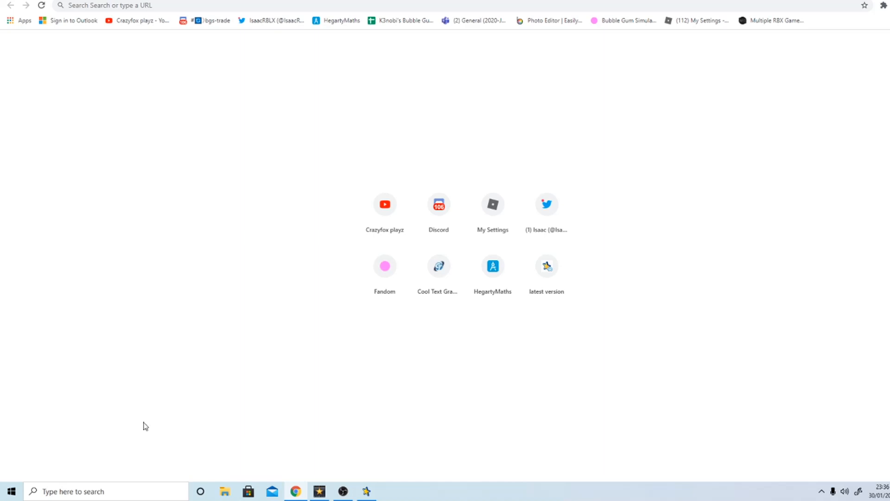
{"action": "mouse_move", "coordinate": [679, 435]}
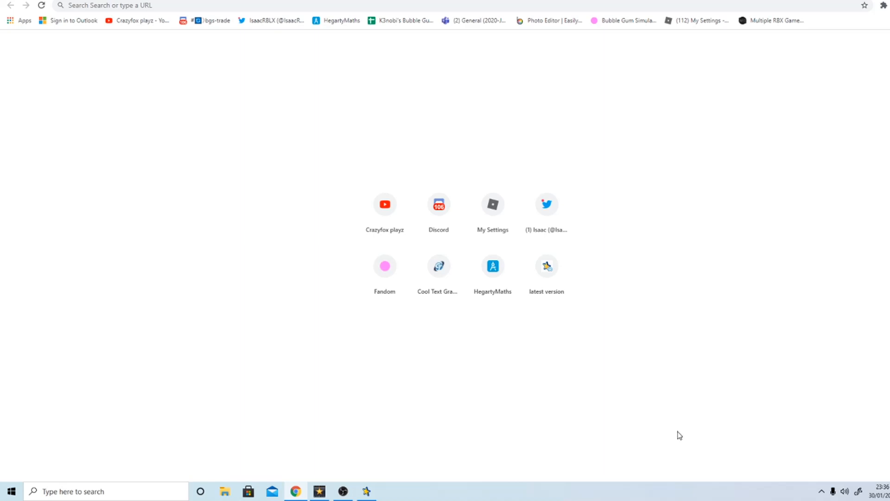
{"action": "mouse_move", "coordinate": [145, 425]}
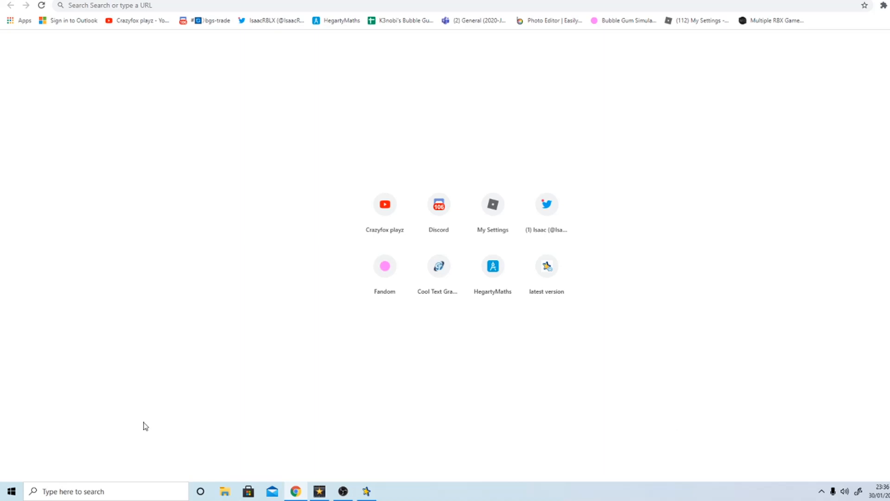
{"action": "mouse_move", "coordinate": [680, 435]}
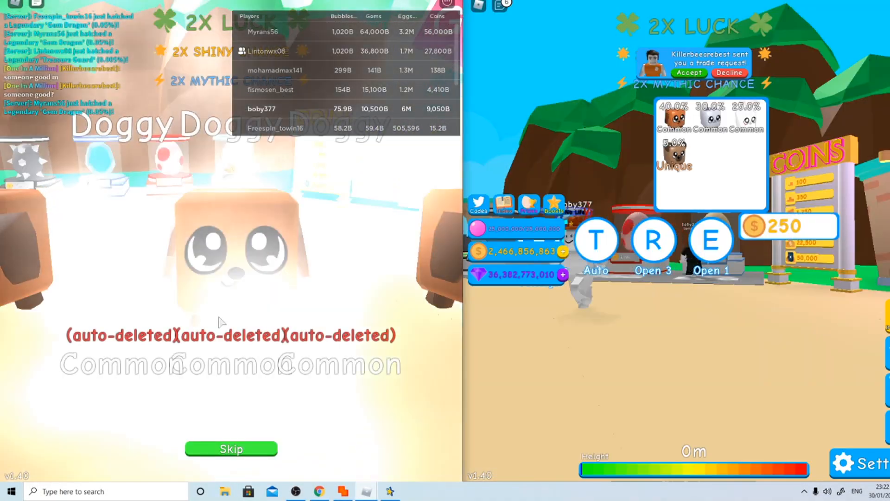
Skip the egg hatch result on the left Roblox window so its avatar returns to the game world.
{"action": "left_click", "coordinate": [231, 448]}
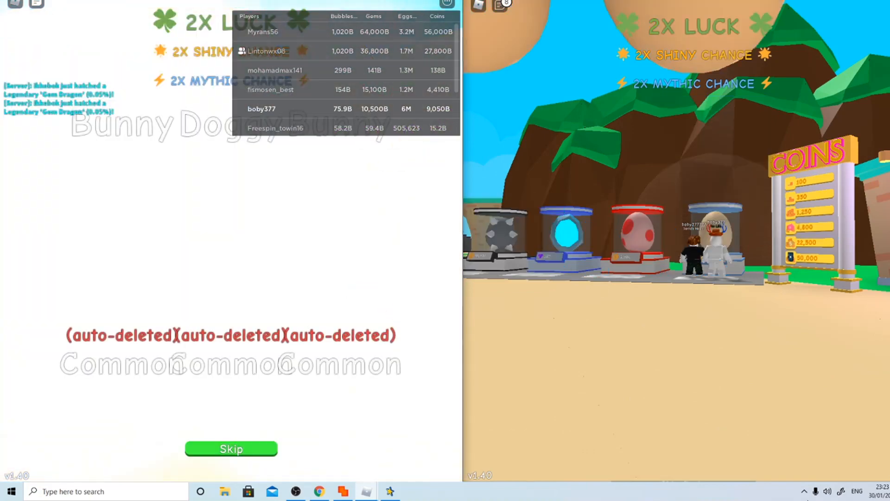
{"action": "left_click", "coordinate": [231, 448]}
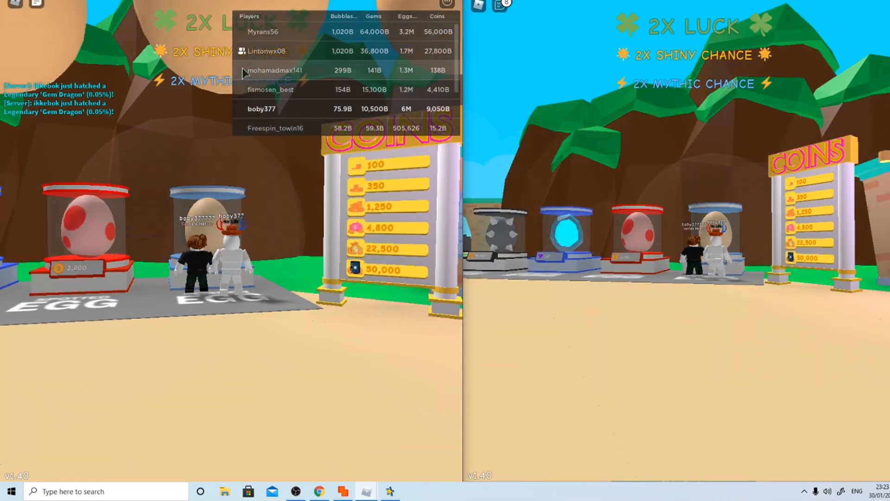